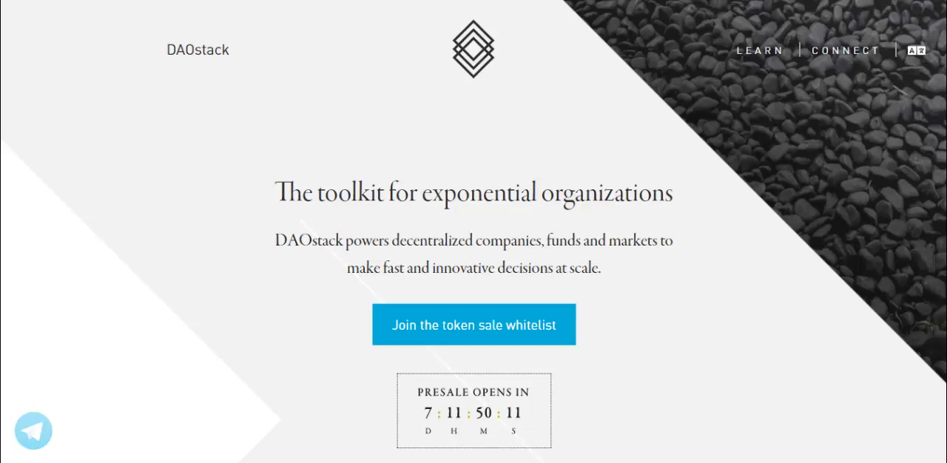
pyautogui.moveTo(607, 280)
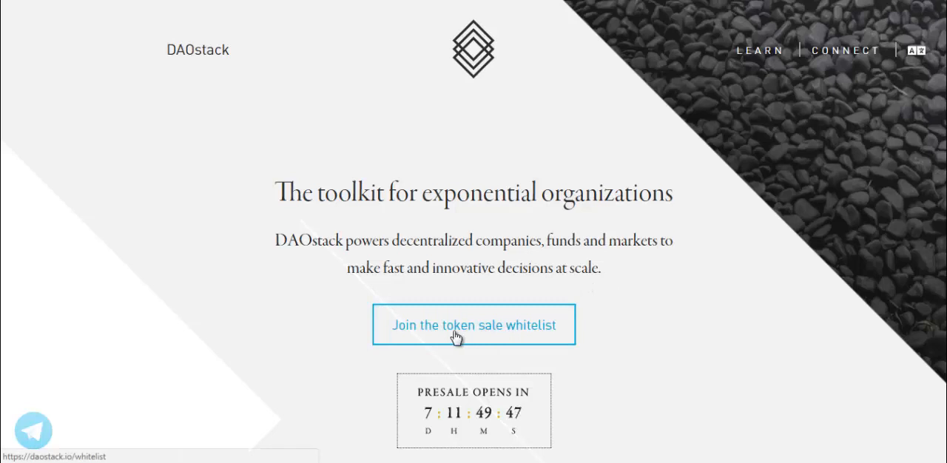
# - Scroll to the blockchain governance, programmatic cooperation and holographic consensus icons with Powered by Ethereum
pyautogui.scroll(-3)
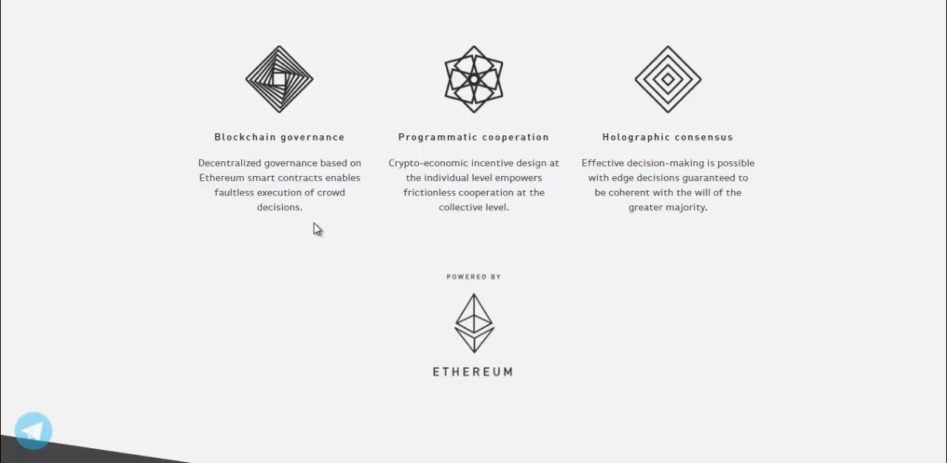
pyautogui.moveTo(529, 225)
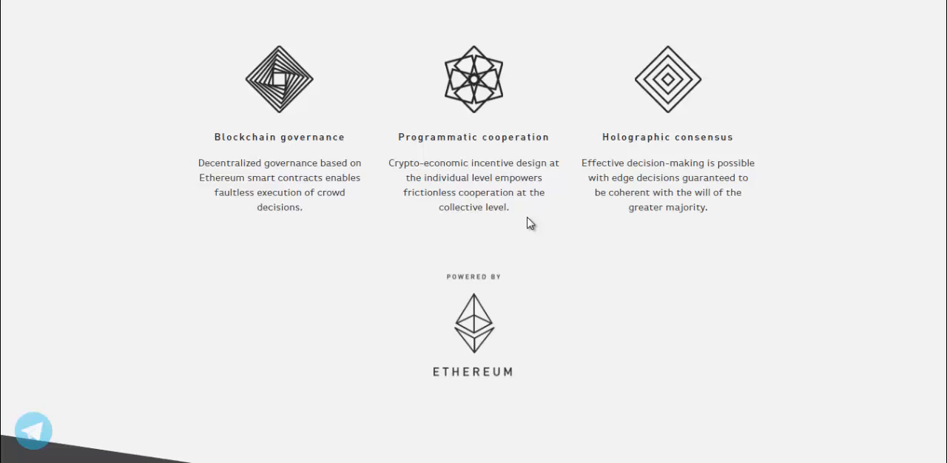
pyautogui.moveTo(764, 321)
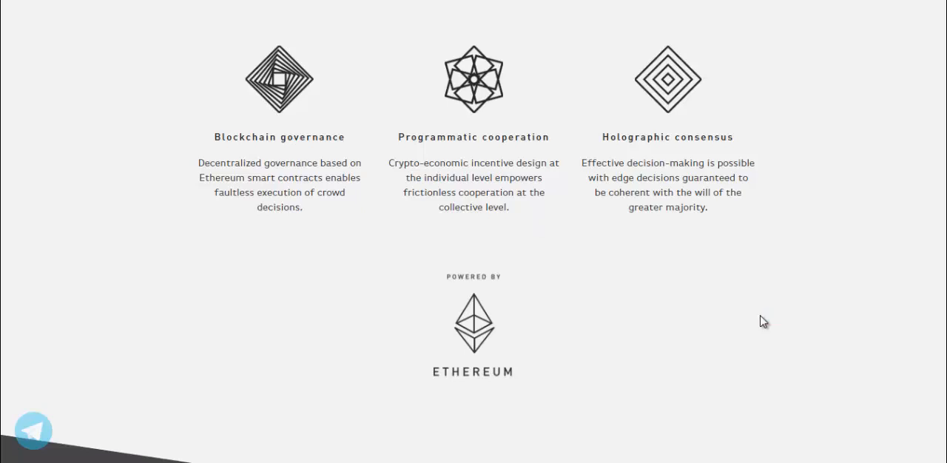
pyautogui.moveTo(716, 231)
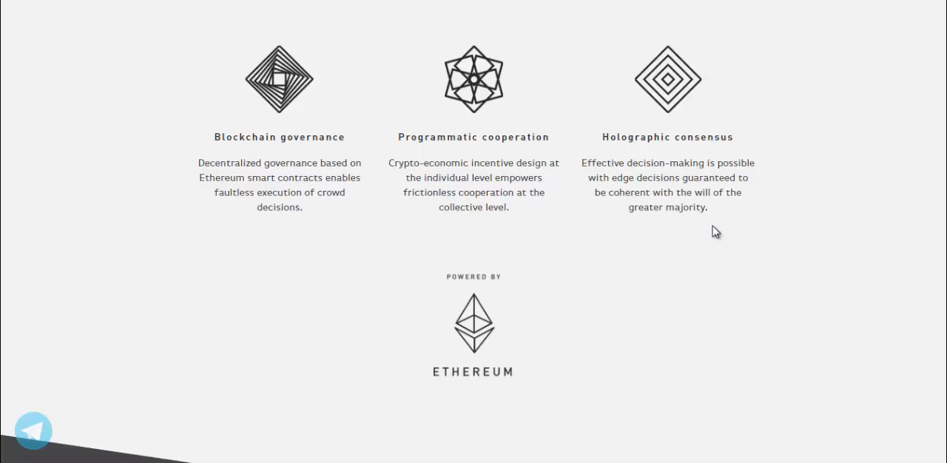
# - Scroll to the Economy section 'DAOstack runs on GEN' with GEN Distribution starting below
pyautogui.scroll(-3)
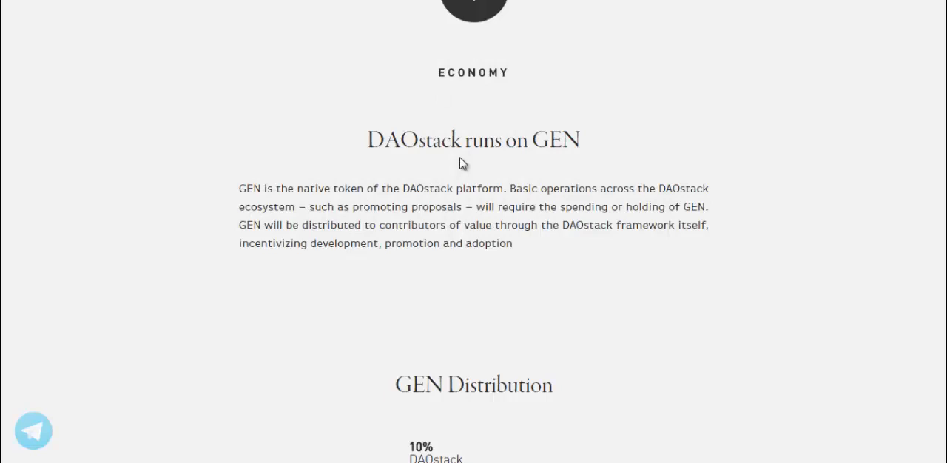
pyautogui.moveTo(524, 259)
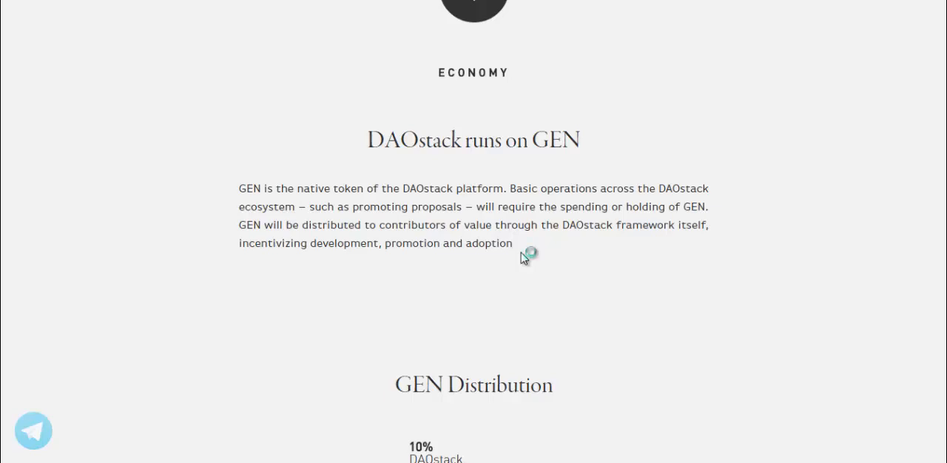
pyautogui.moveTo(524, 257)
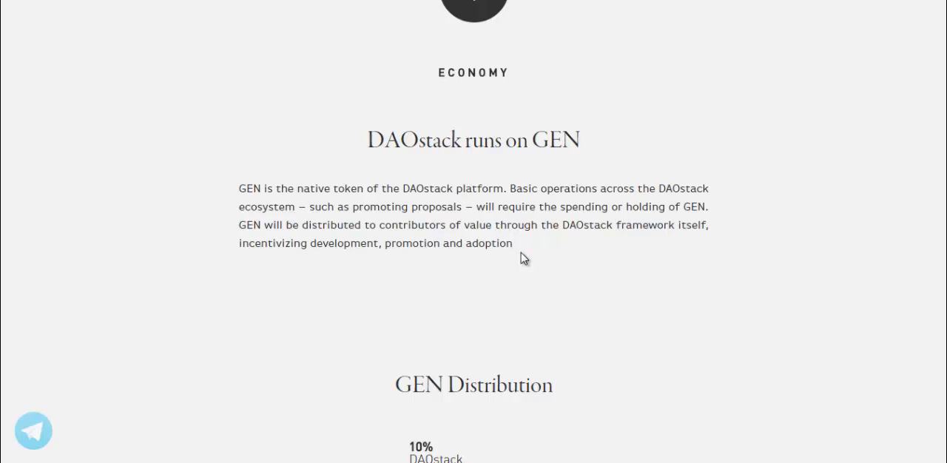
# - Scroll to the Timeline showing 2013 The Beginning, 2015 Early R&D and January 2017
pyautogui.scroll(-3)
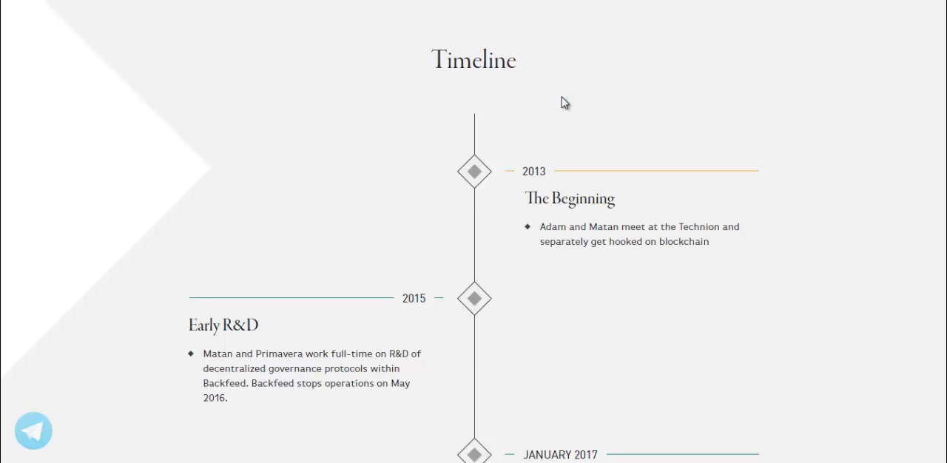
pyautogui.moveTo(556, 279)
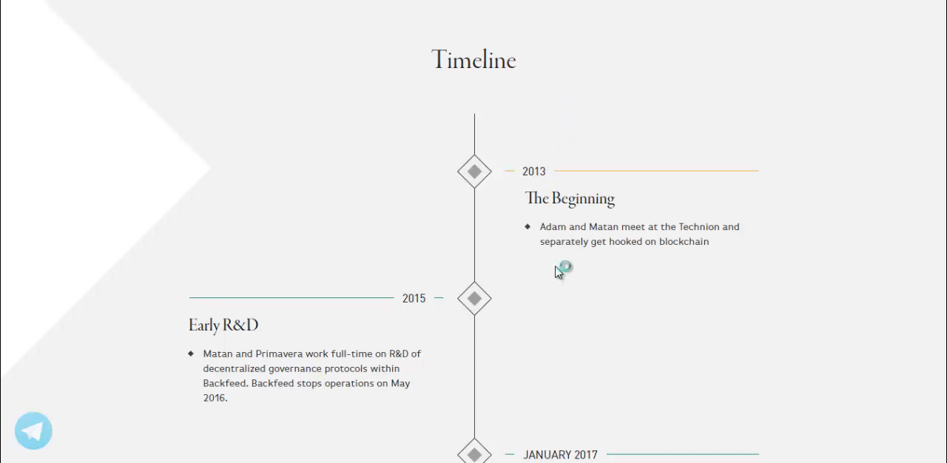
# - Scroll through the 2017–2018 timeline entries of the company history
pyautogui.scroll(-3)
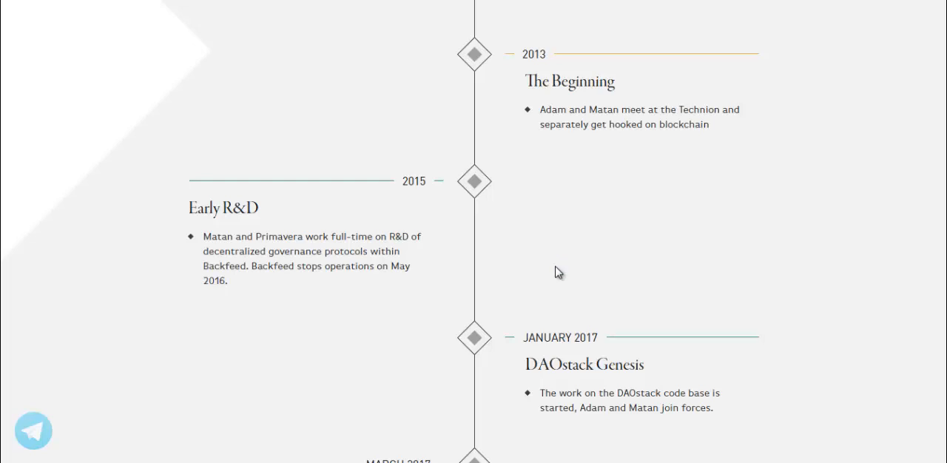
pyautogui.click(565, 266)
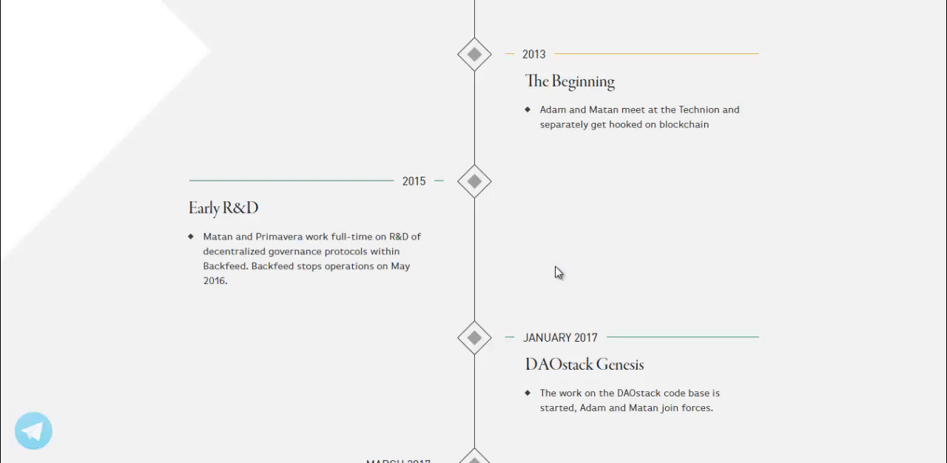
pyautogui.scroll(-3)
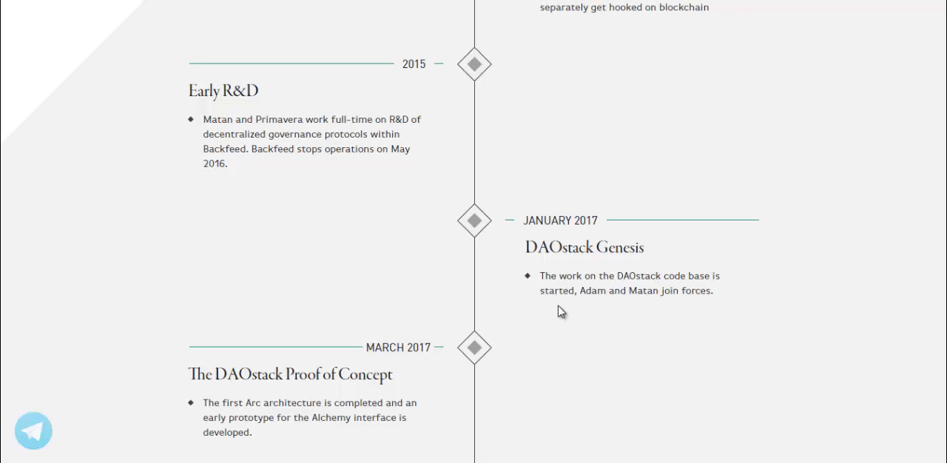
pyautogui.scroll(-3)
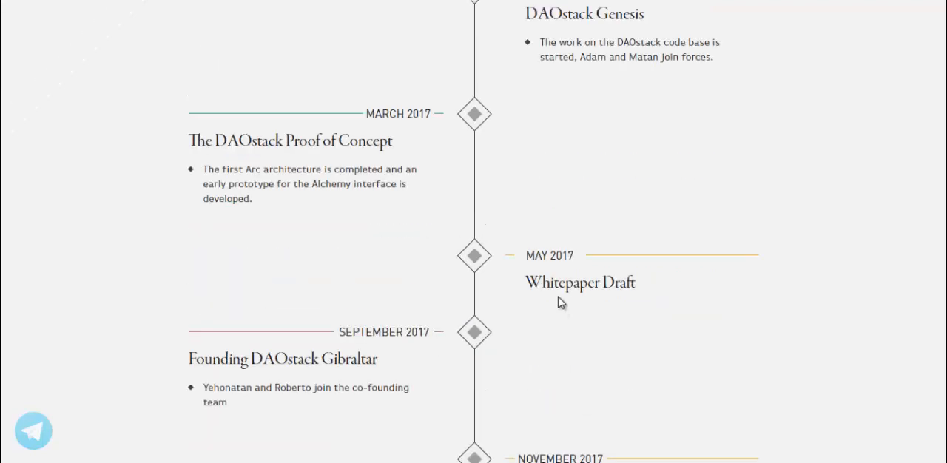
pyautogui.moveTo(509, 210)
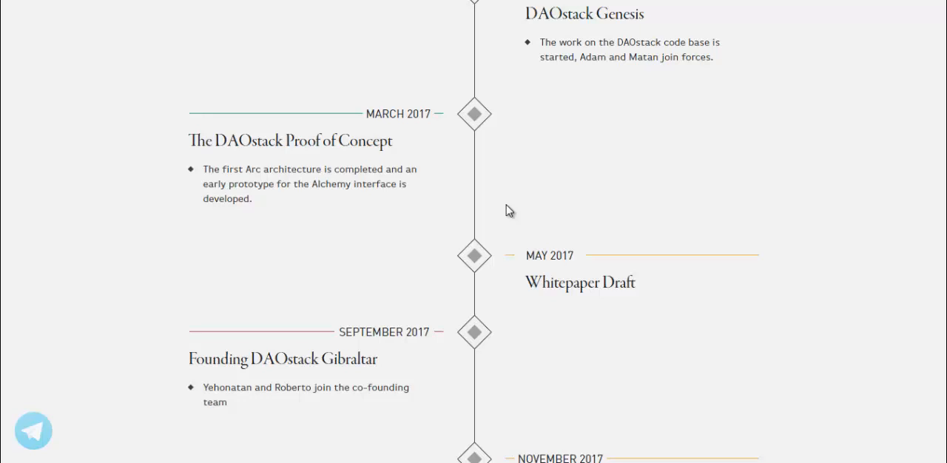
# - Continue to May 2018 Public token sale and the Roadmap's Q3 2018 Genesis Release
pyautogui.scroll(-3)
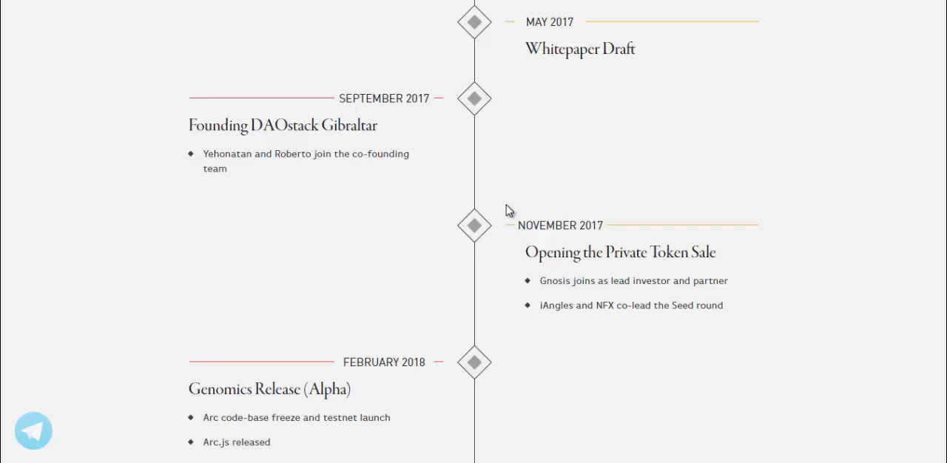
pyautogui.scroll(-3)
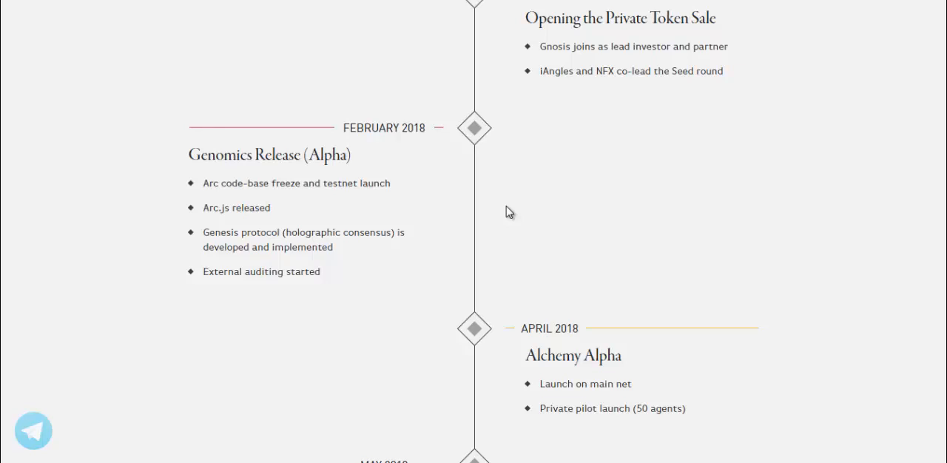
pyautogui.scroll(-3)
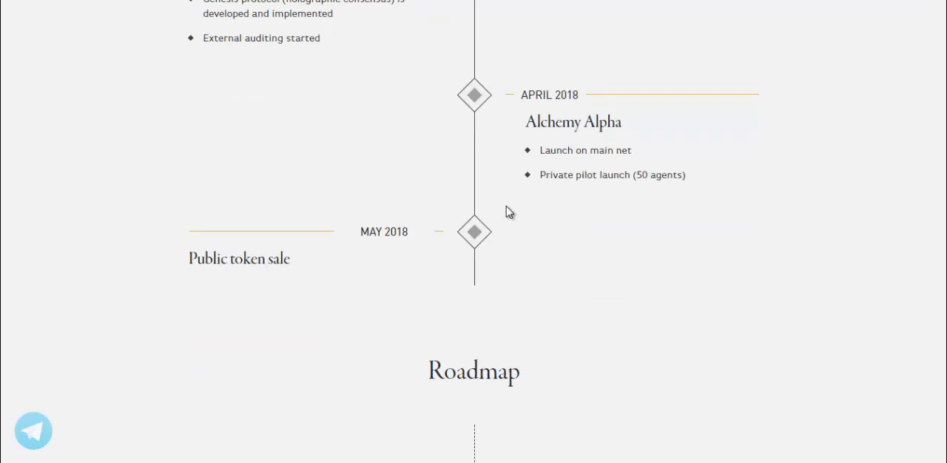
pyautogui.scroll(-3)
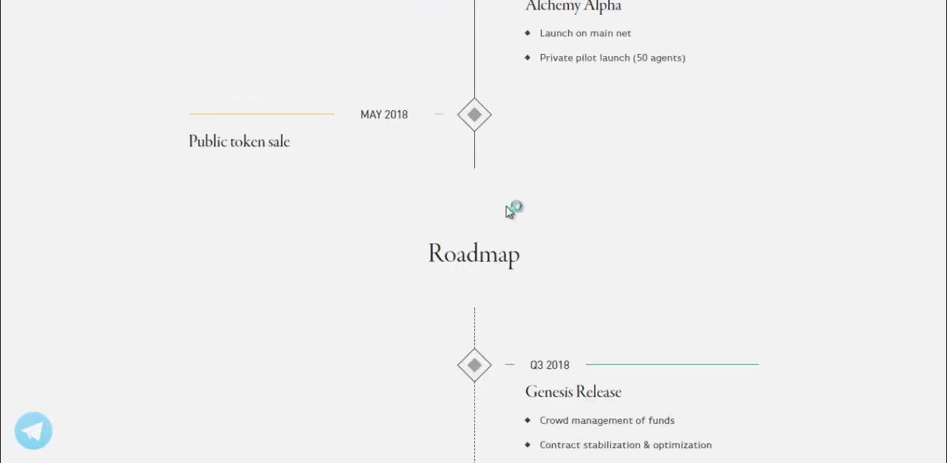
pyautogui.moveTo(509, 213)
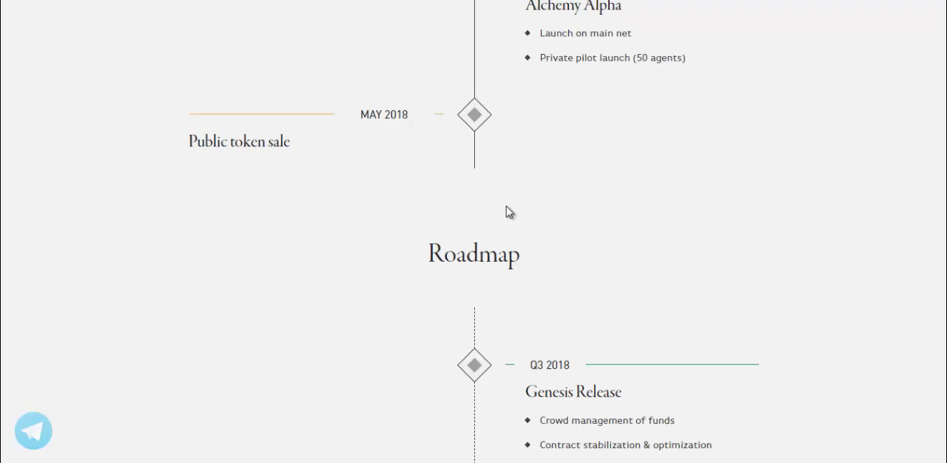
# - Scroll through the Roadmap milestones from Q3 2018 down to the Q4 2019 Generosity Release
pyautogui.scroll(-3)
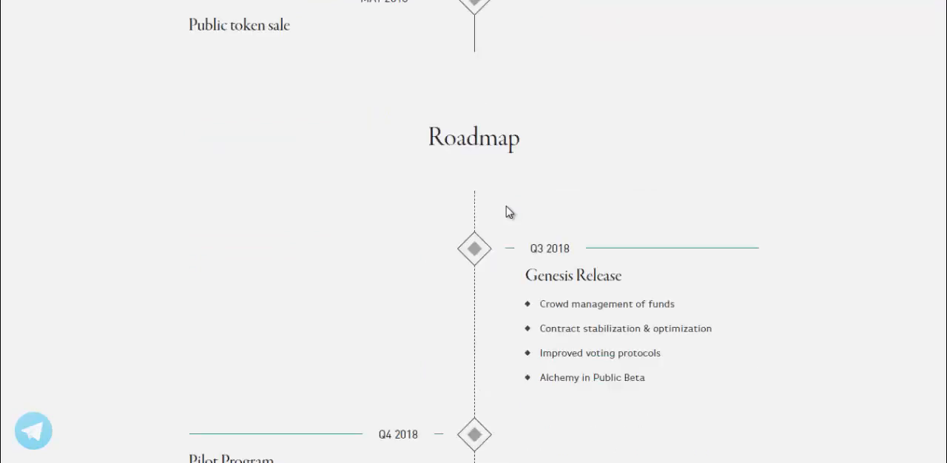
pyautogui.moveTo(685, 340)
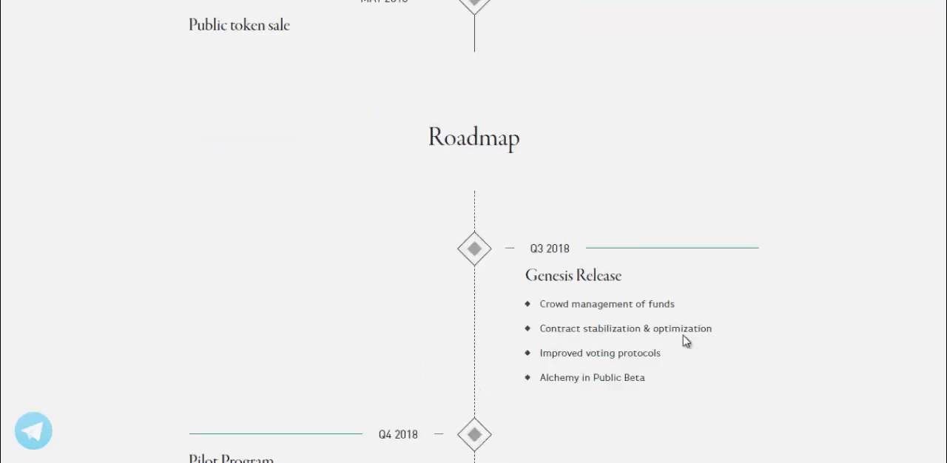
pyautogui.scroll(-3)
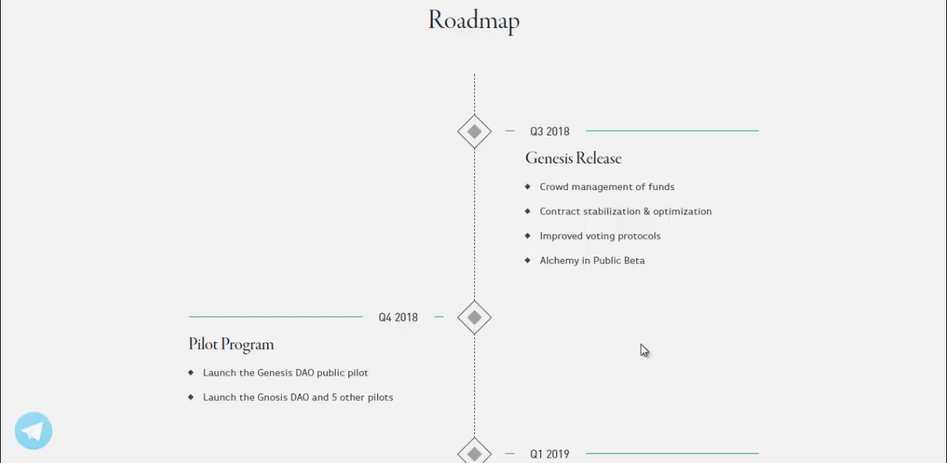
pyautogui.scroll(-3)
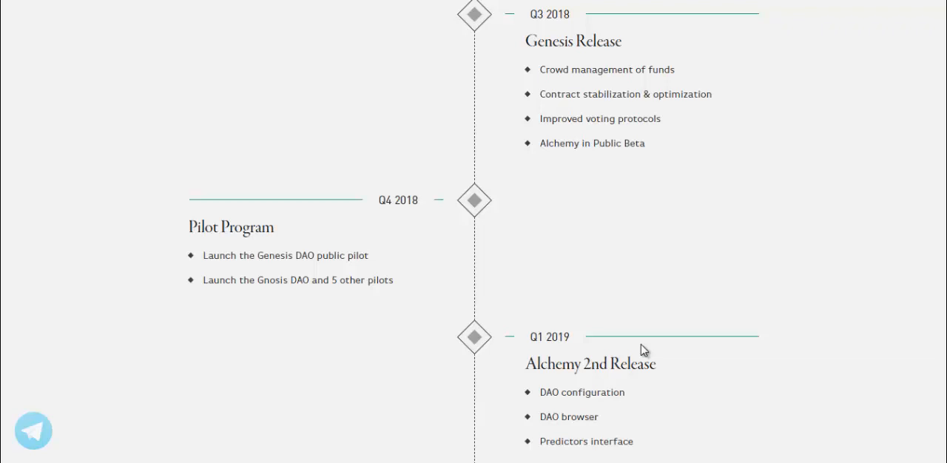
pyautogui.moveTo(638, 349)
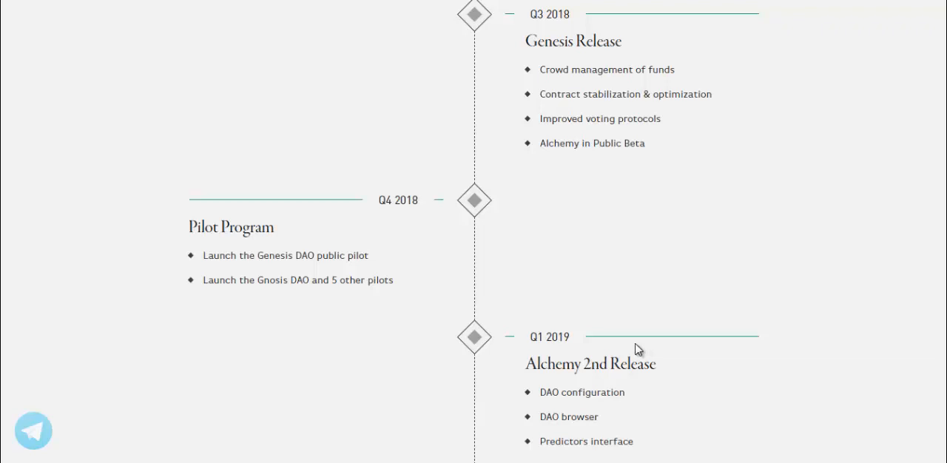
pyautogui.scroll(-3)
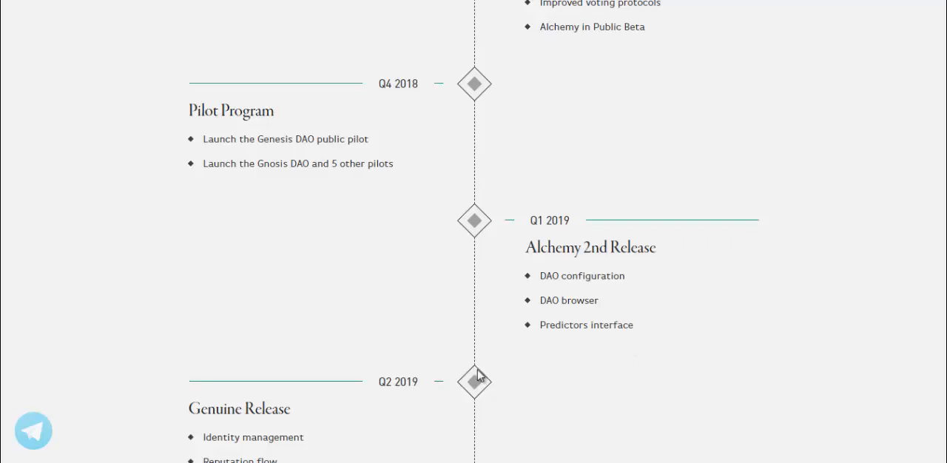
pyautogui.scroll(-3)
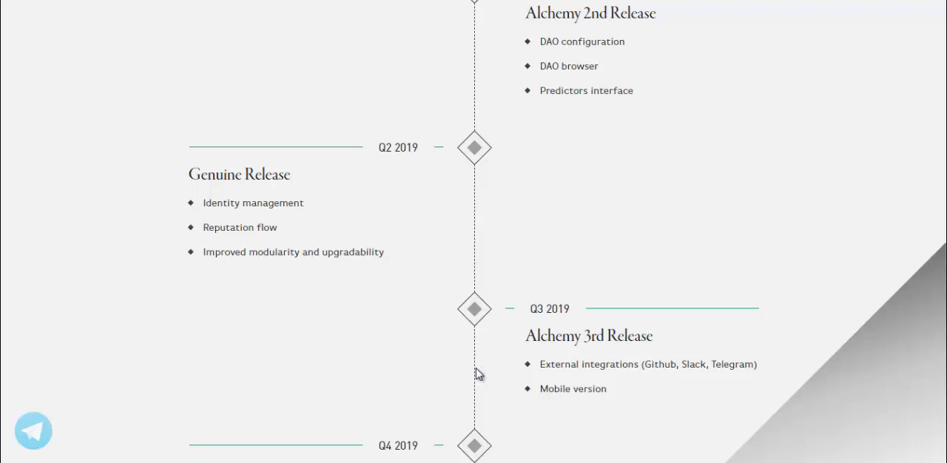
pyautogui.moveTo(500, 350)
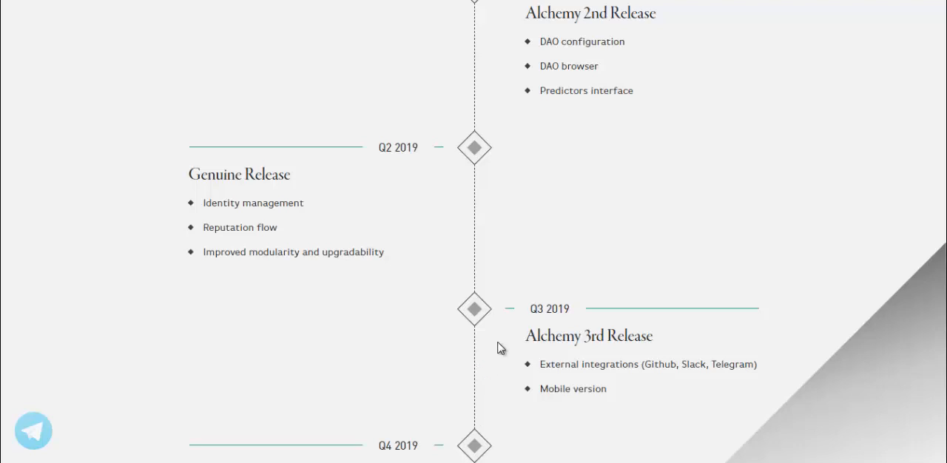
pyautogui.scroll(-3)
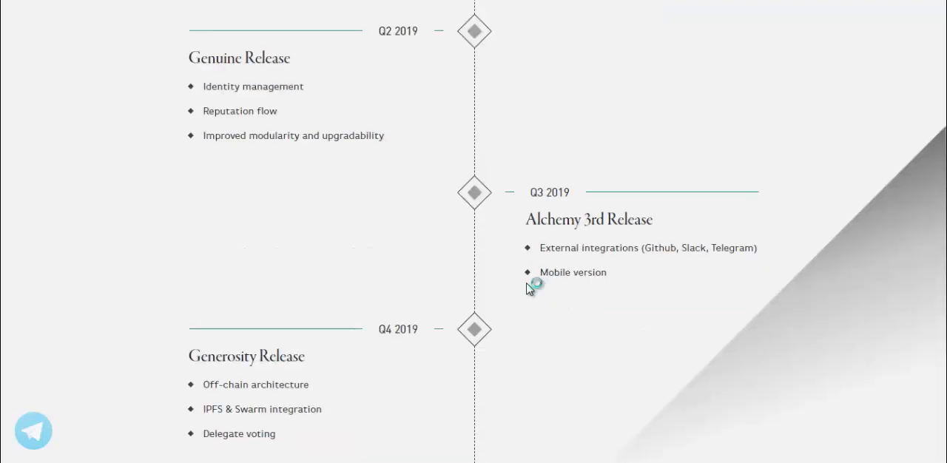
pyautogui.scroll(-3)
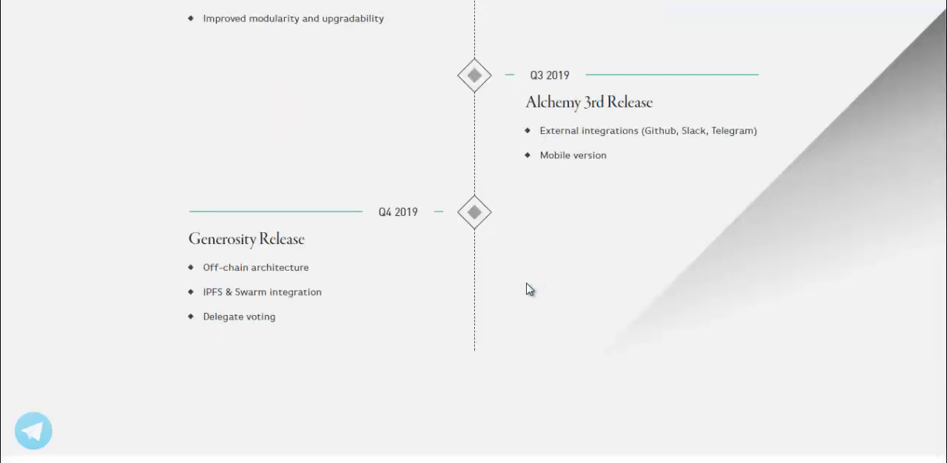